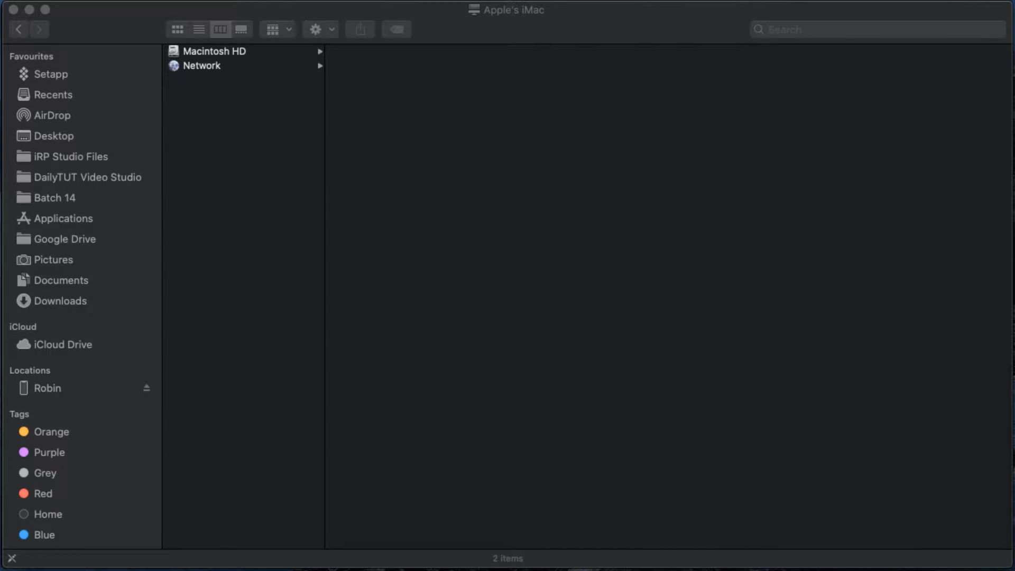
pyautogui.moveTo(469, 140)
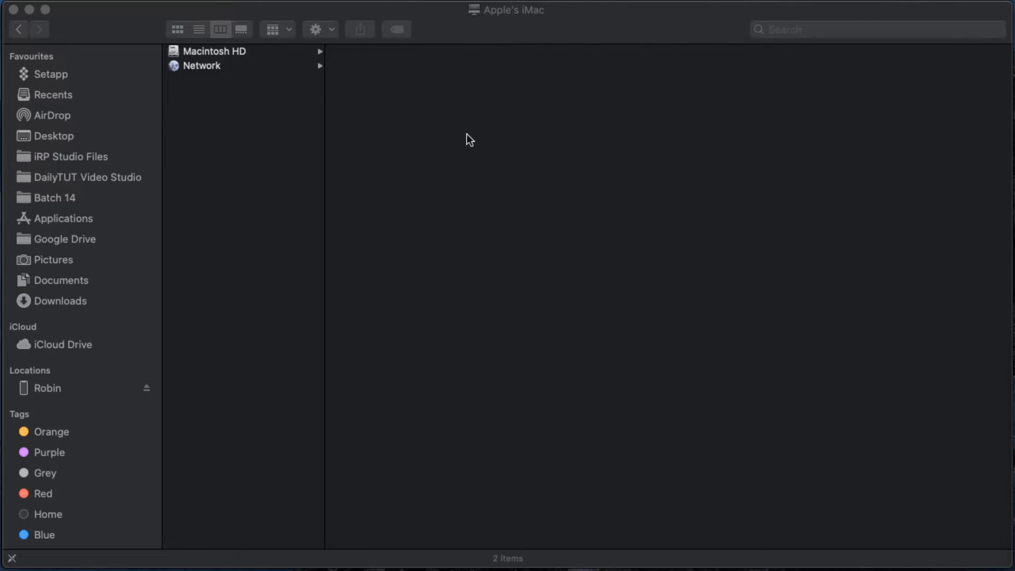
pyautogui.moveTo(416, 159)
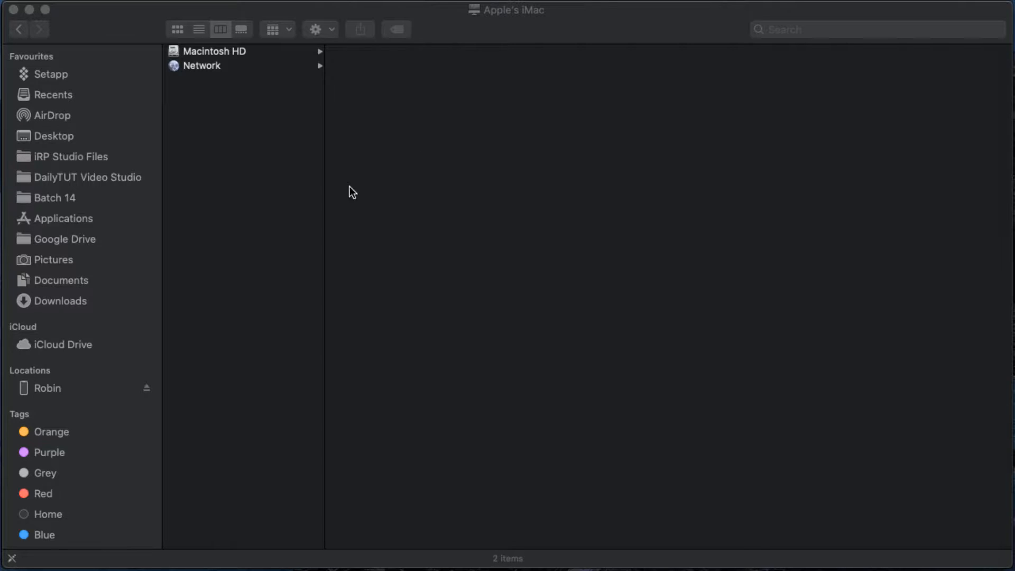
pyautogui.moveTo(58, 405)
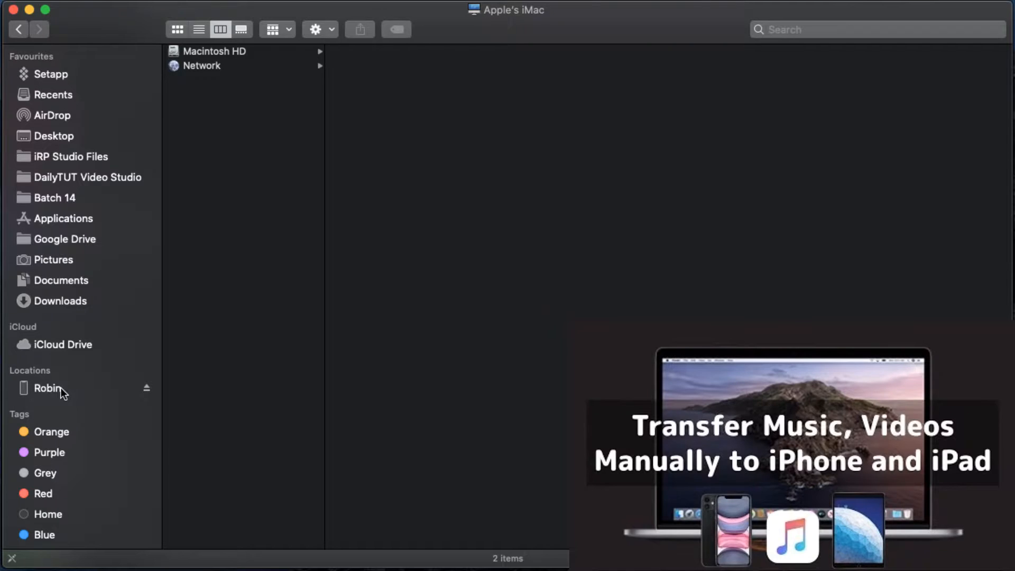
# Find the Ringtones app via Spotlight and start creating a new ringtone.
pyautogui.click(146, 388)
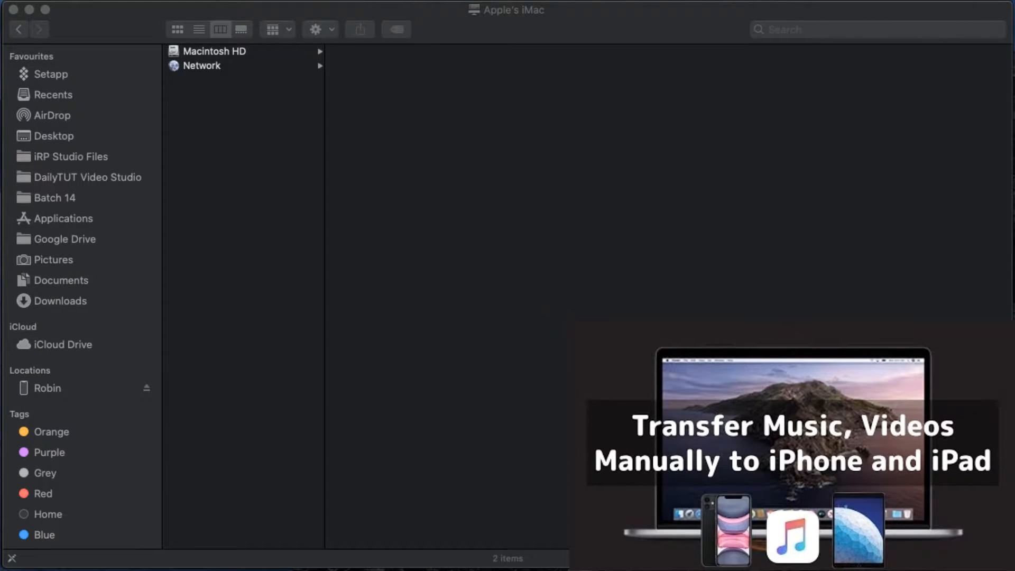
pyautogui.moveTo(416, 154)
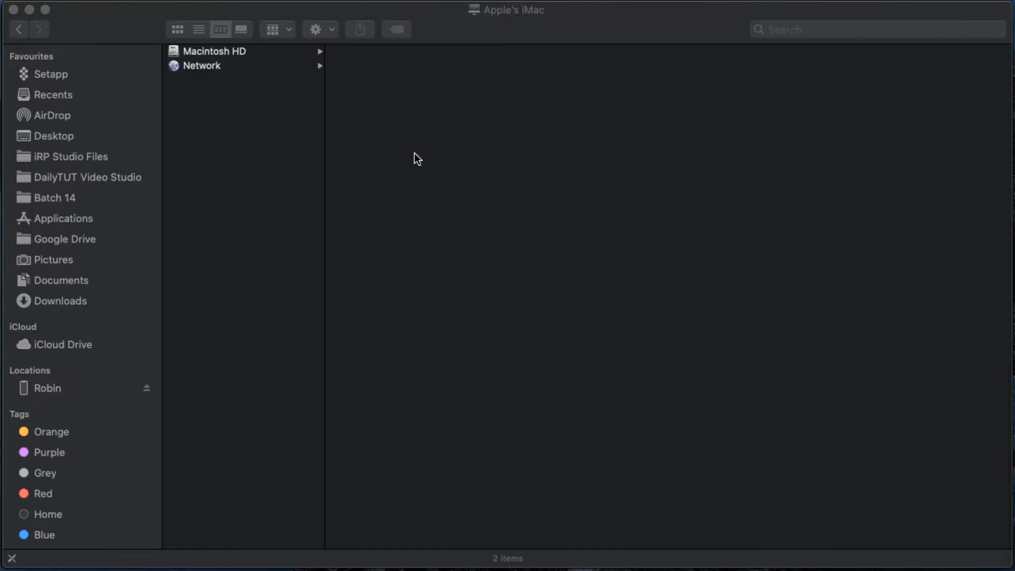
pyautogui.moveTo(336, 348)
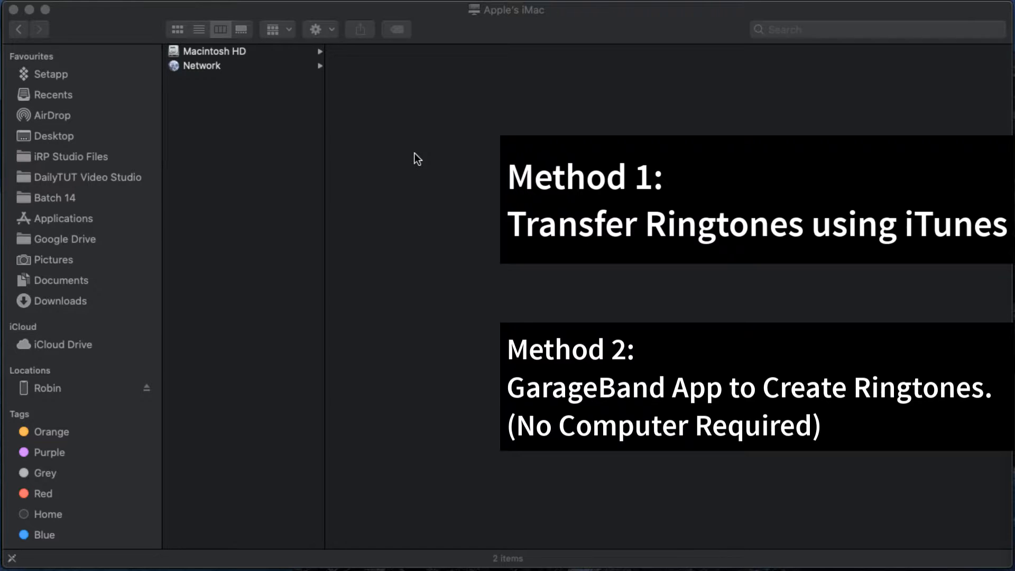
pyautogui.moveTo(253, 342)
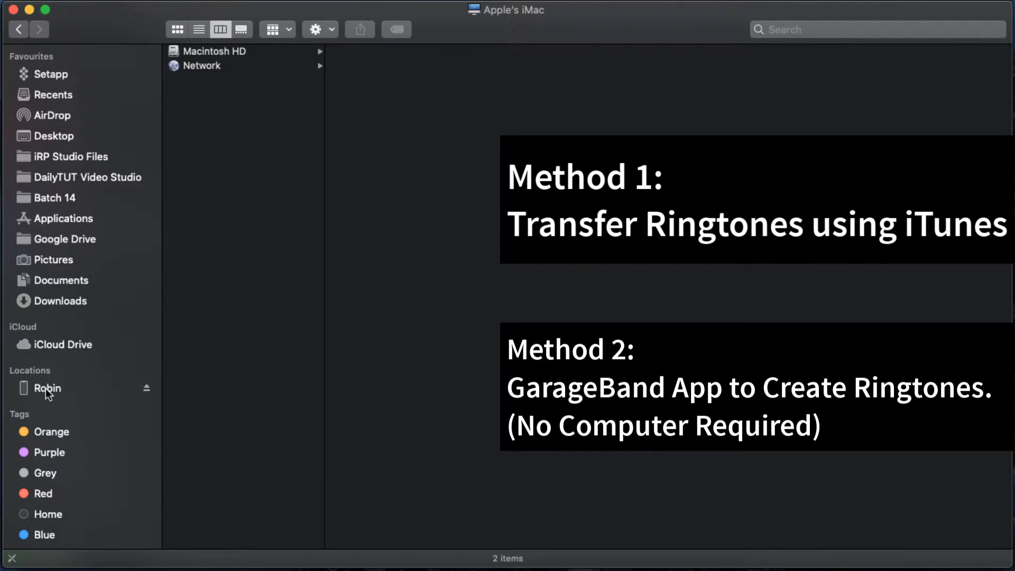
pyautogui.moveTo(281, 393)
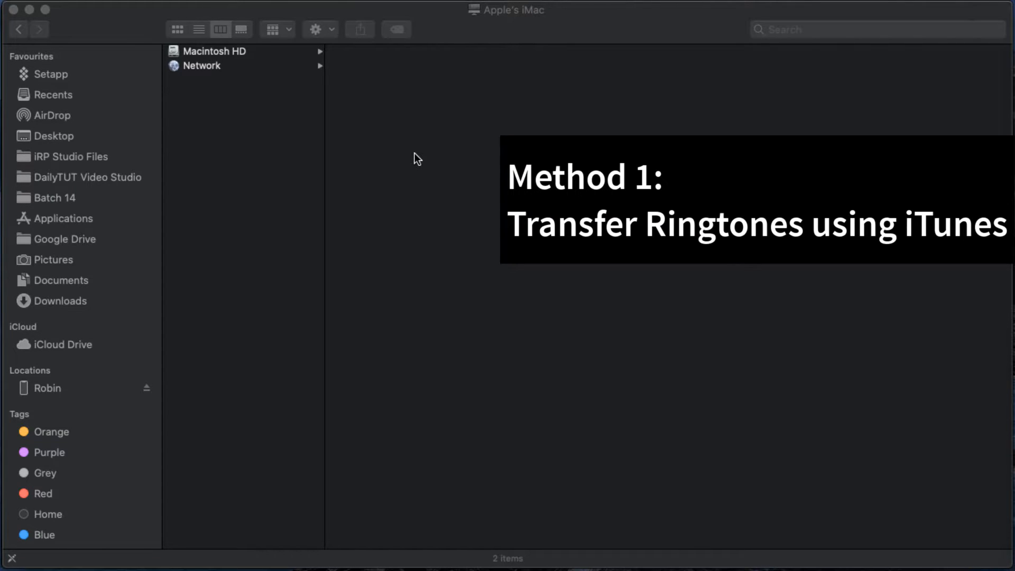
pyautogui.moveTo(253, 344)
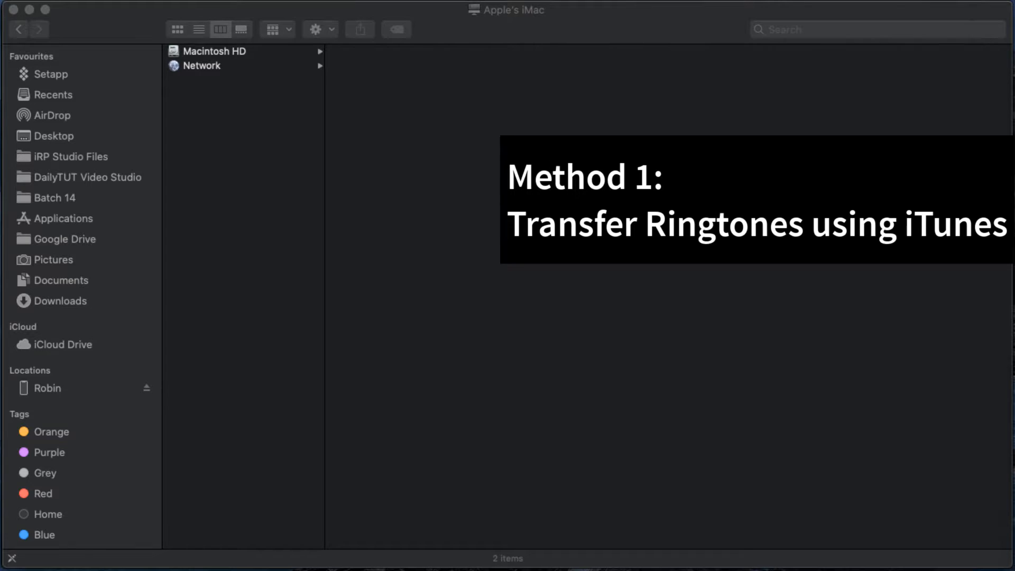
pyautogui.moveTo(494, 133)
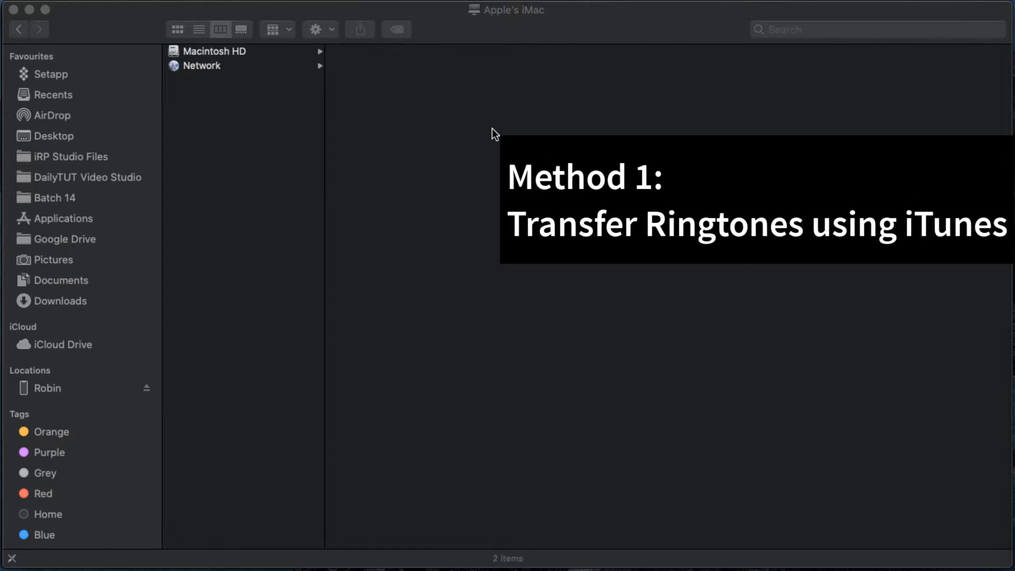
pyautogui.moveTo(414, 158)
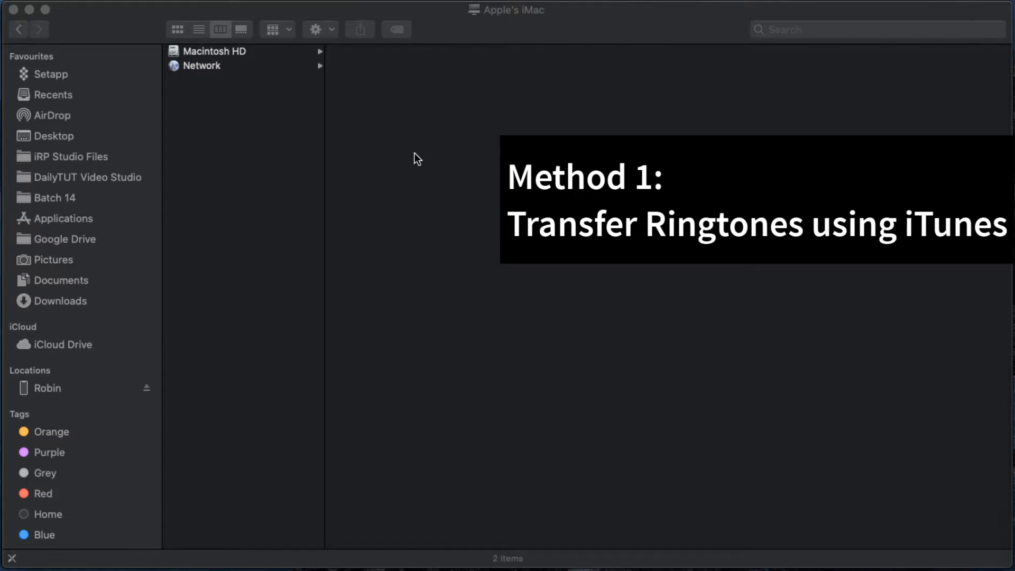
pyautogui.moveTo(408, 161)
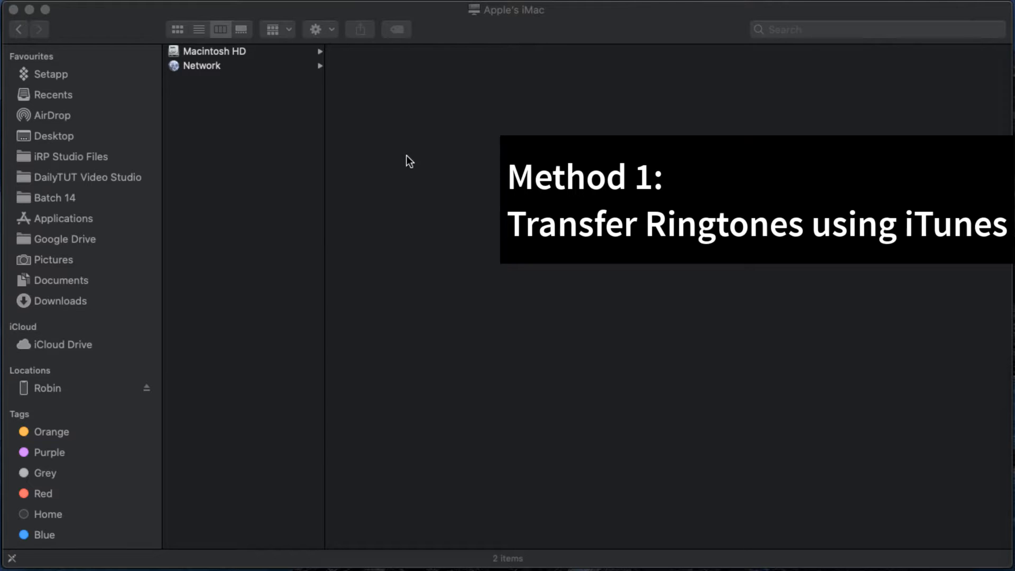
pyautogui.moveTo(252, 345)
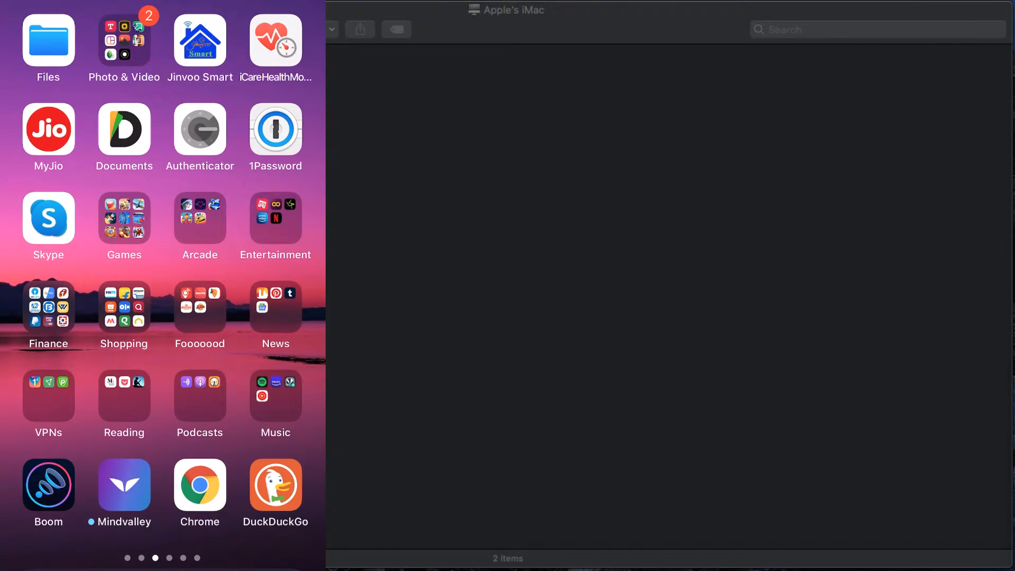
pyautogui.write('ringtones')
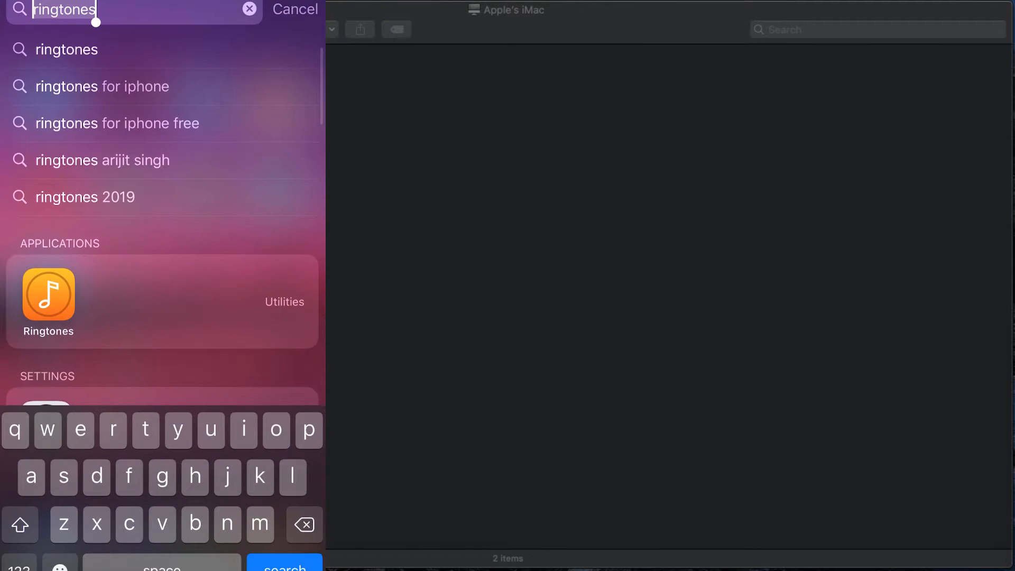
pyautogui.click(47, 295)
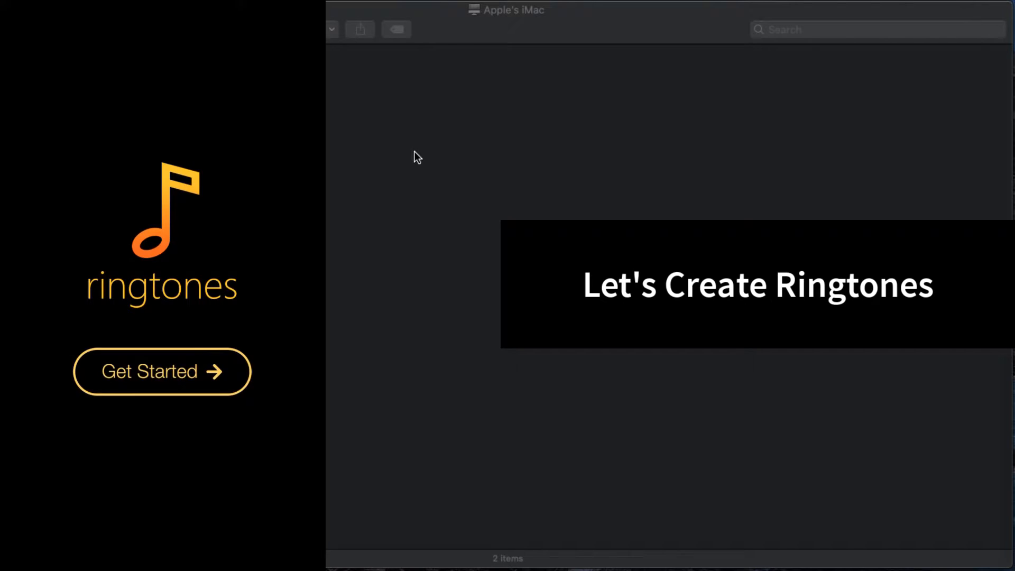
pyautogui.click(161, 371)
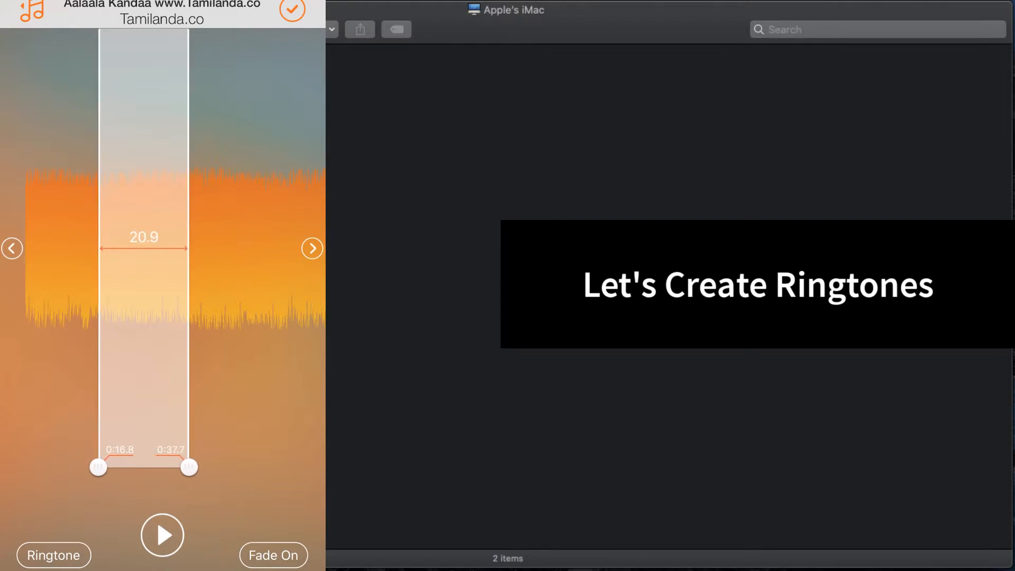
# Trim the ENNAVALE song to a short clip with fade off and save it as a tone.
pyautogui.moveTo(188, 468); pyautogui.dragTo(233, 466)
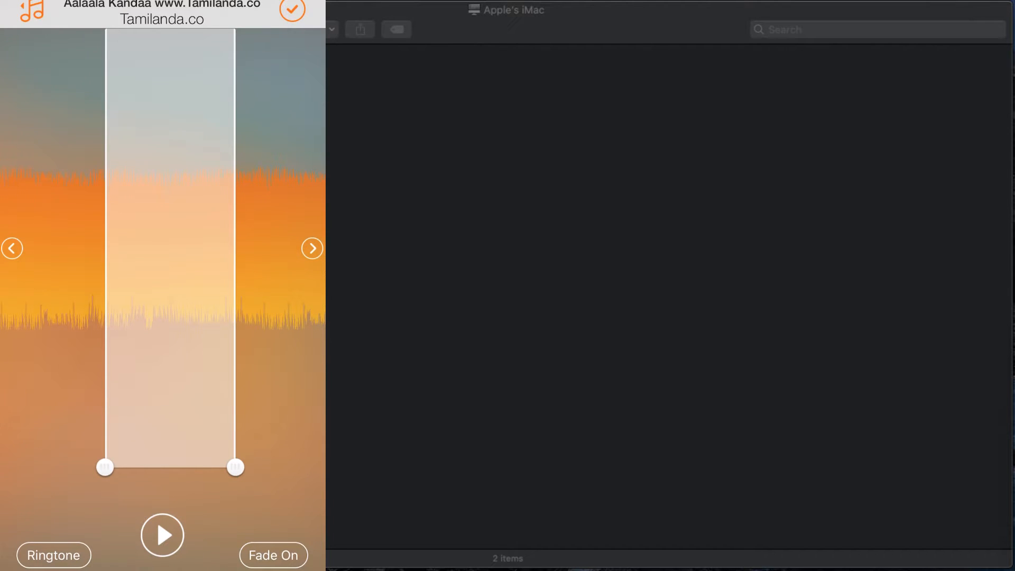
pyautogui.click(273, 555)
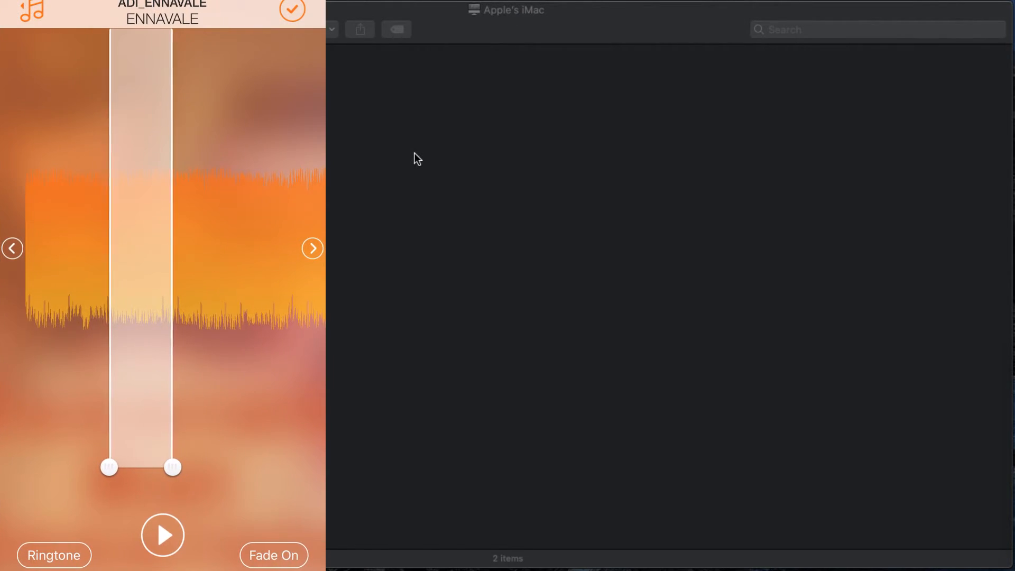
pyautogui.moveTo(171, 467); pyautogui.dragTo(258, 467)
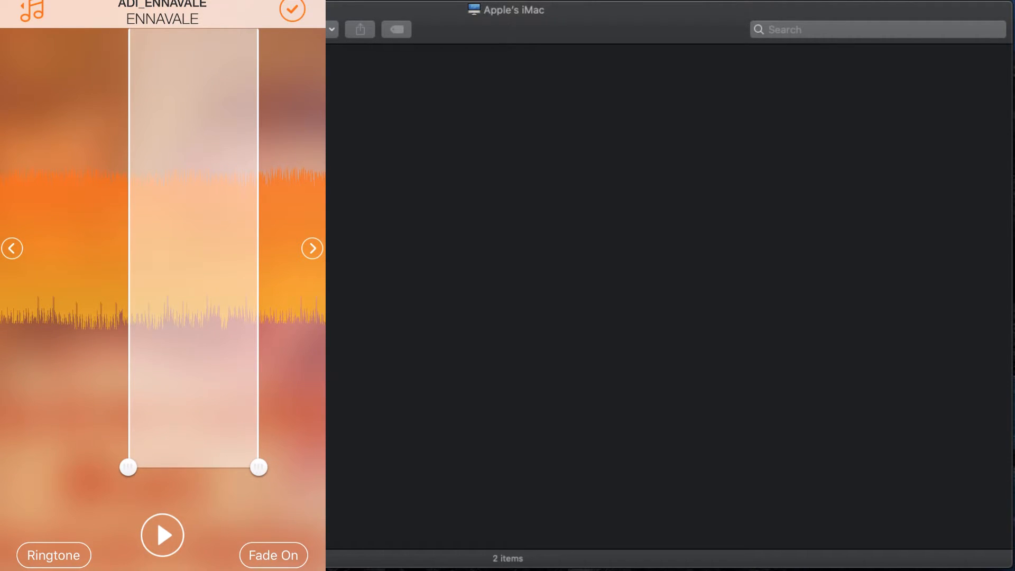
pyautogui.click(273, 554)
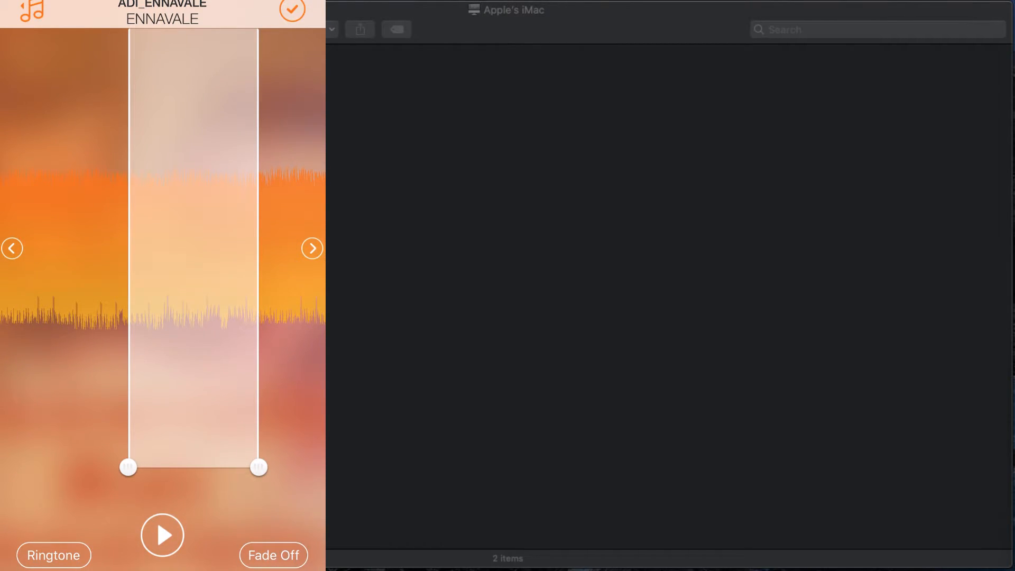
pyautogui.moveTo(494, 135)
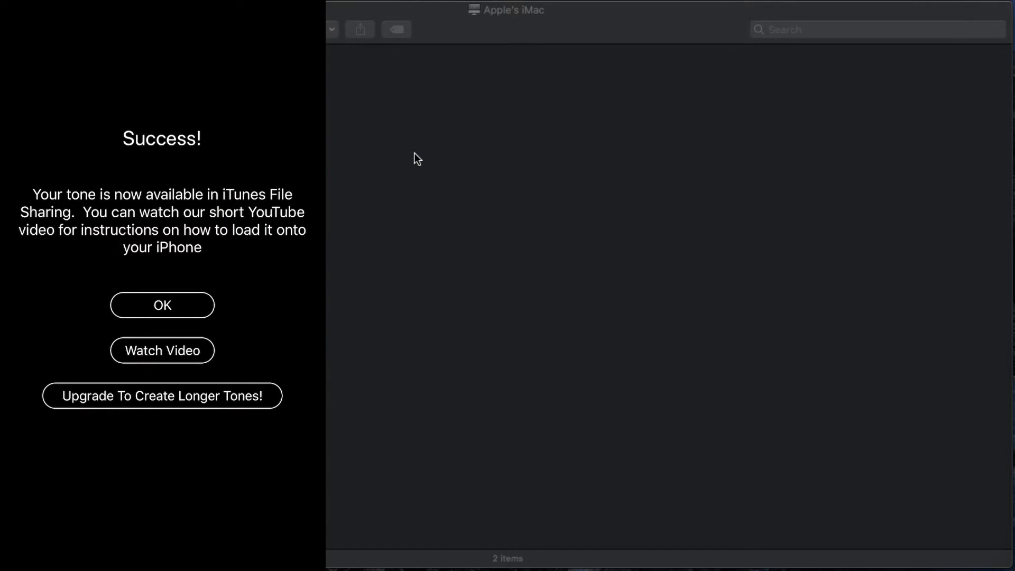
pyautogui.click(162, 304)
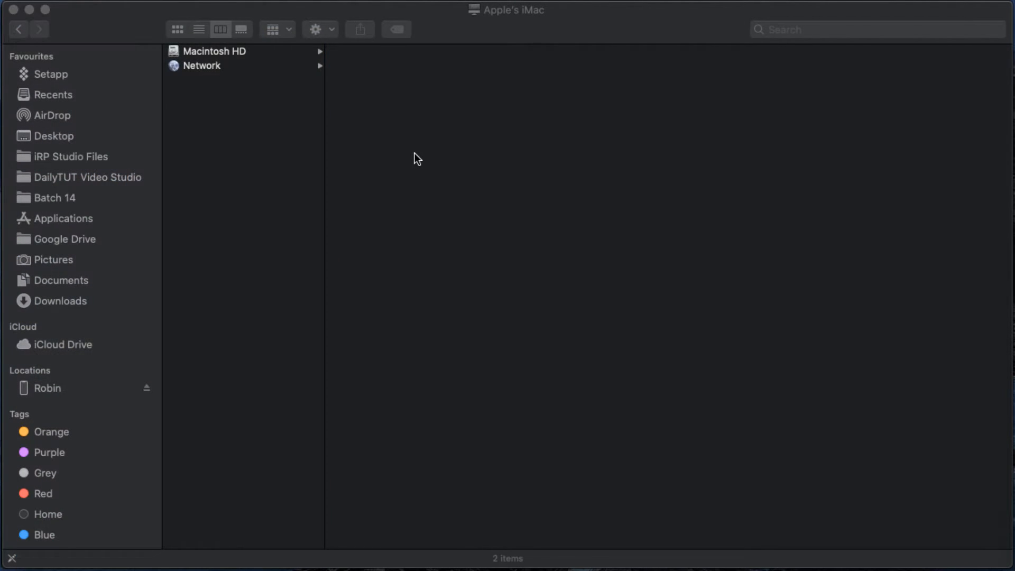
pyautogui.moveTo(406, 161)
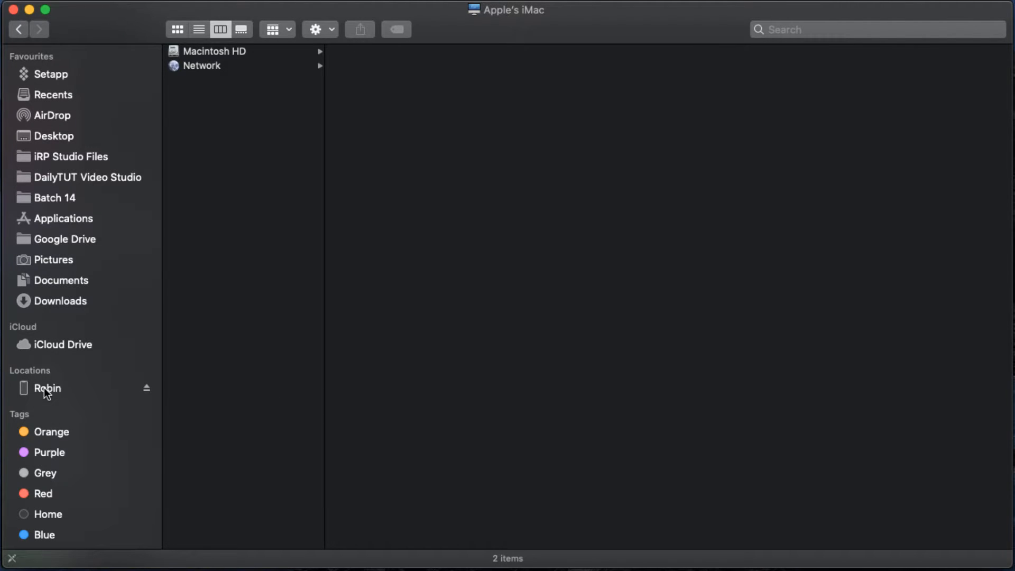
# Show the connected iPhone's Files list and expand the Ringtones app's saved tones.
pyautogui.click(47, 388)
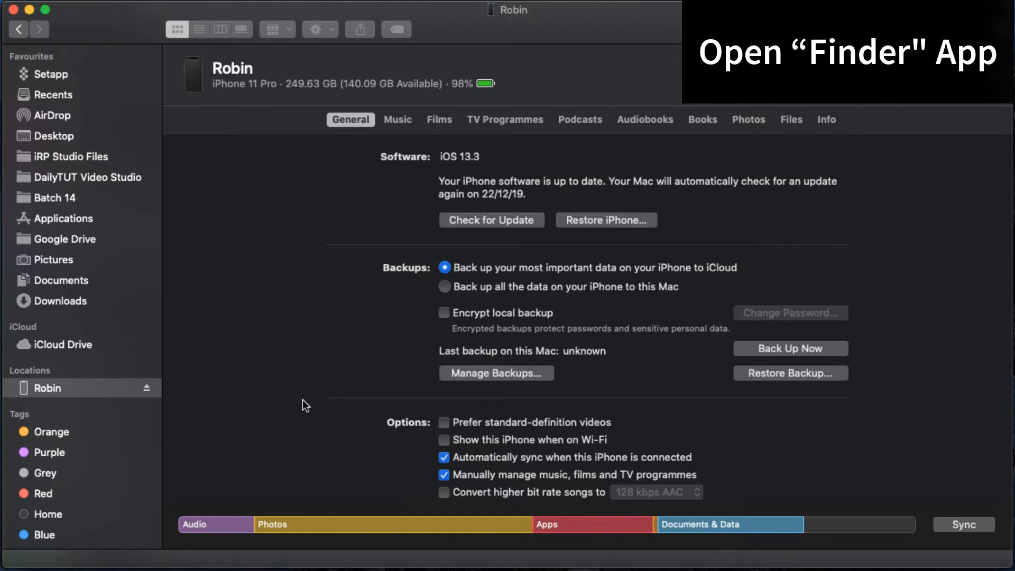
pyautogui.moveTo(575, 356)
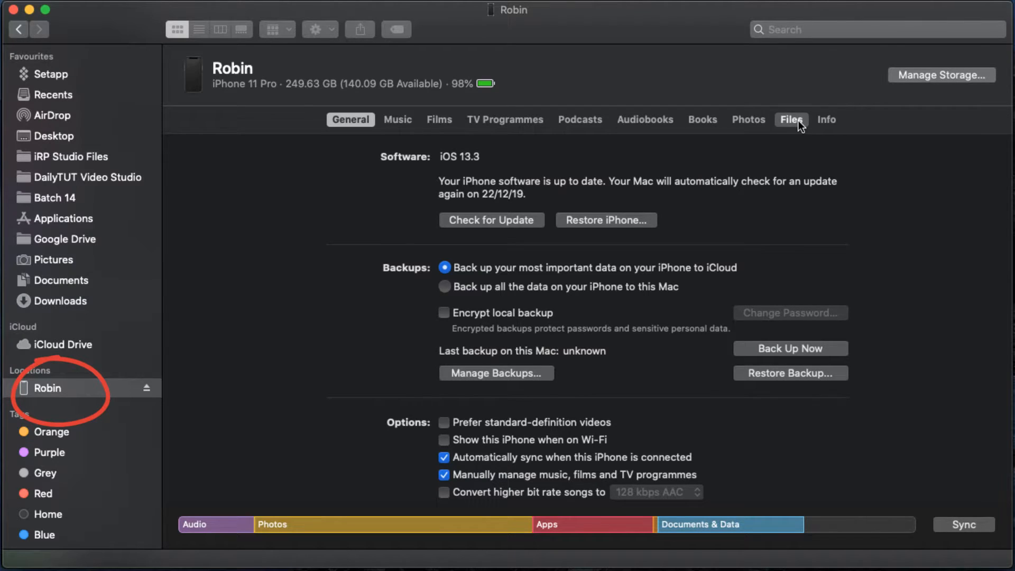
pyautogui.click(790, 119)
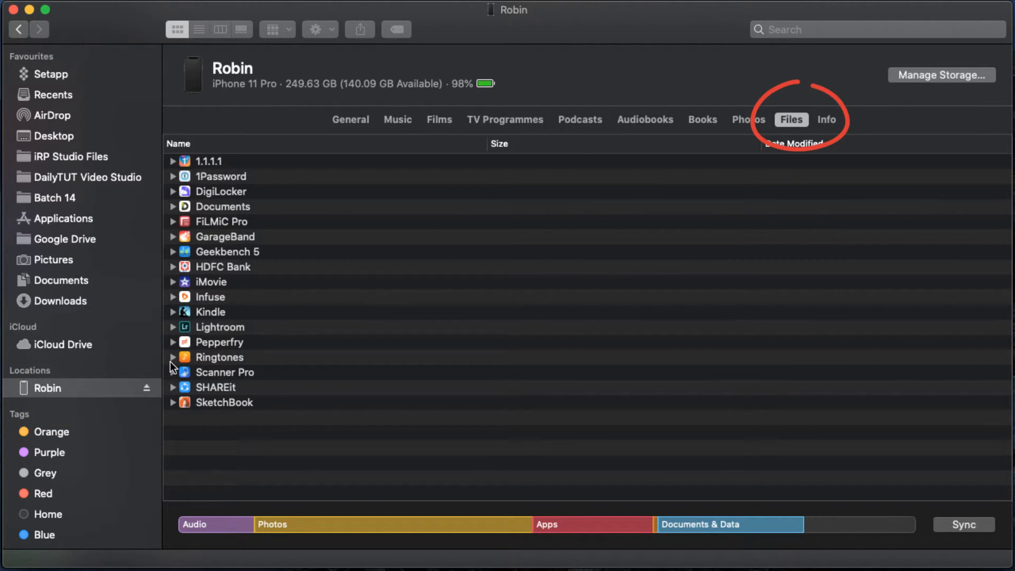
pyautogui.click(172, 356)
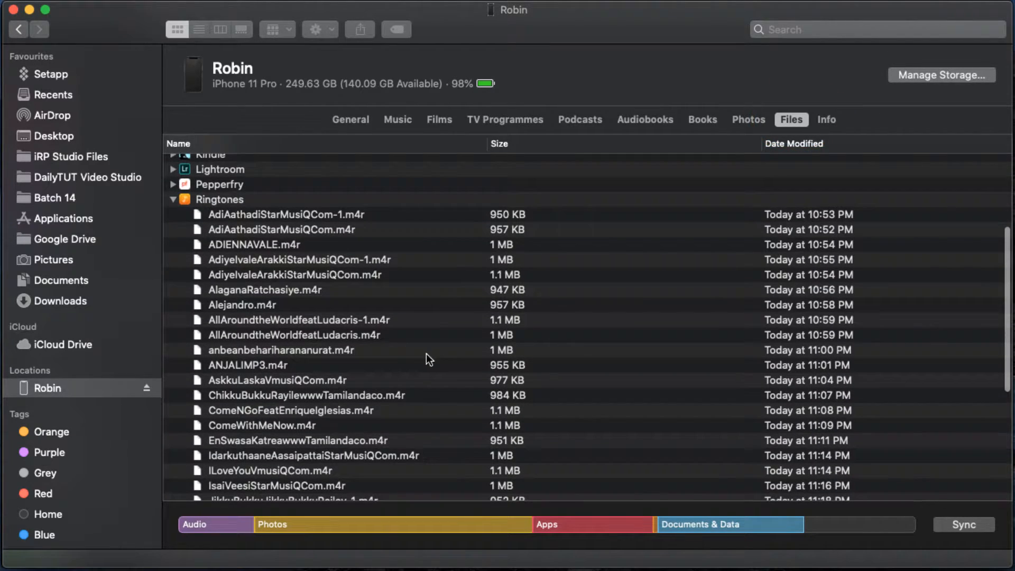
pyautogui.scroll(-3)
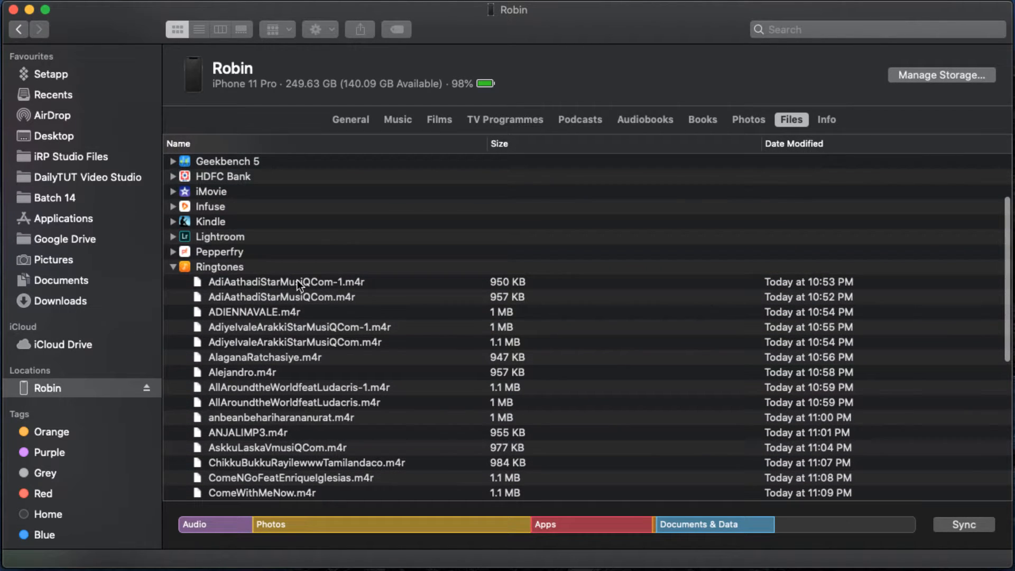
# Review the AdiAathadi and AdiyelvaleArakki .m4r files, then bring up the Desktop Ringtones folder.
pyautogui.click(281, 296)
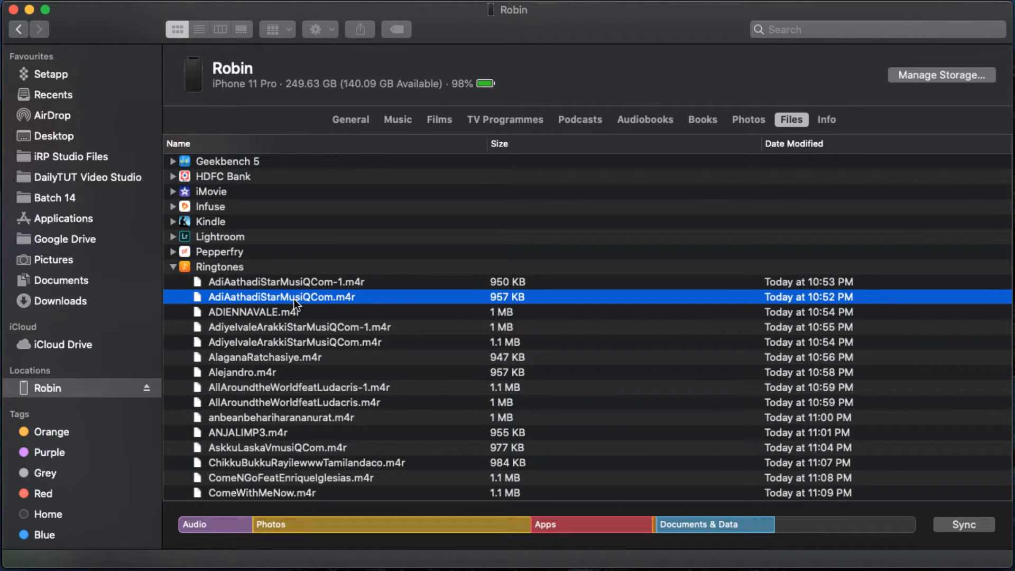
pyautogui.click(282, 281)
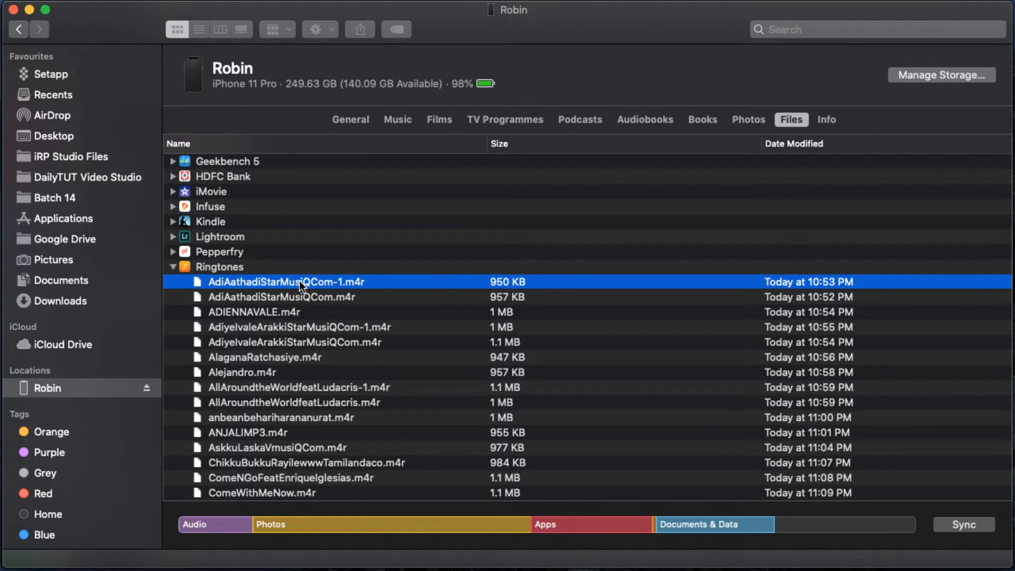
pyautogui.moveTo(311, 311)
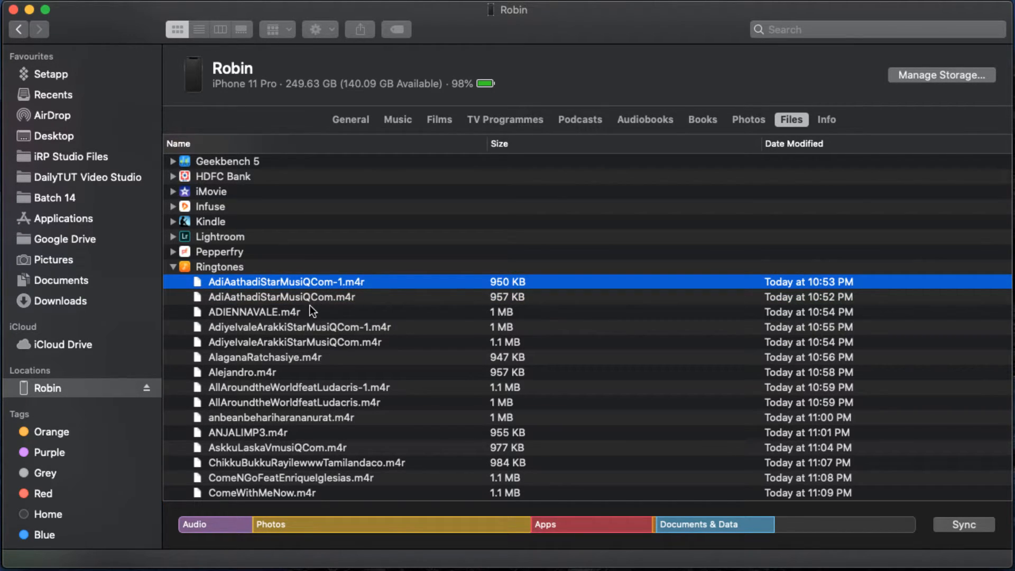
pyautogui.click(293, 341)
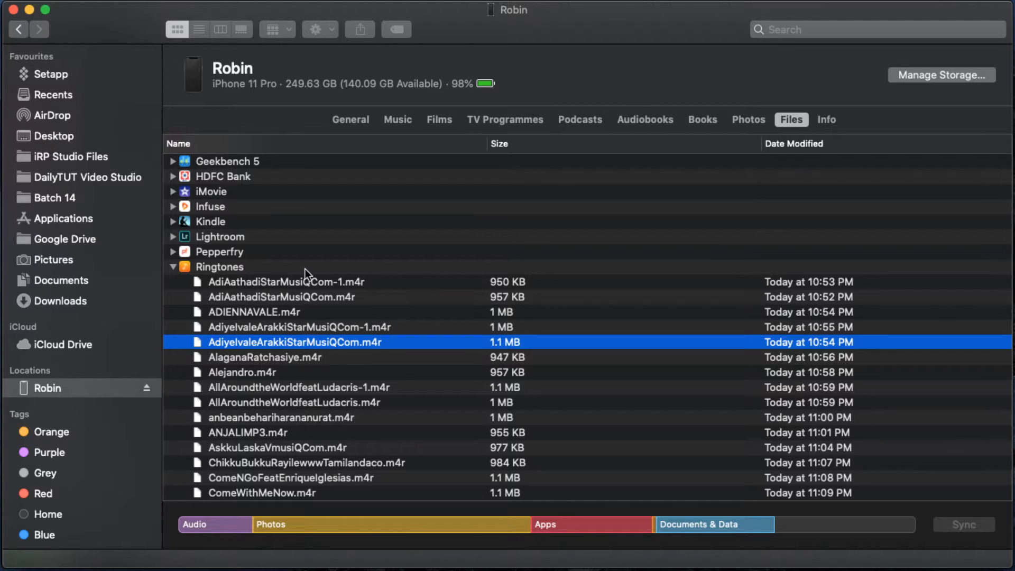
pyautogui.click(278, 281)
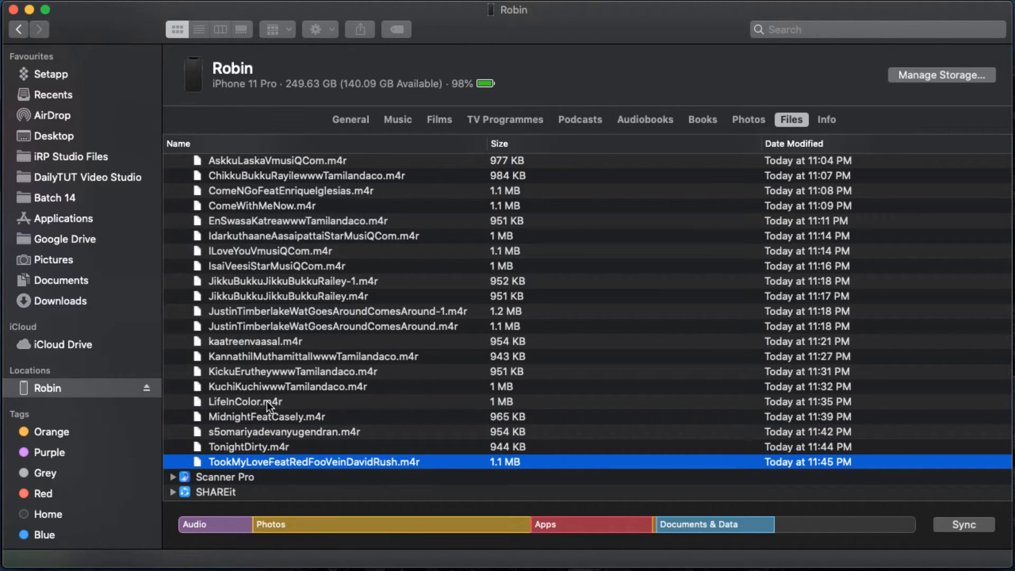
pyautogui.click(266, 402)
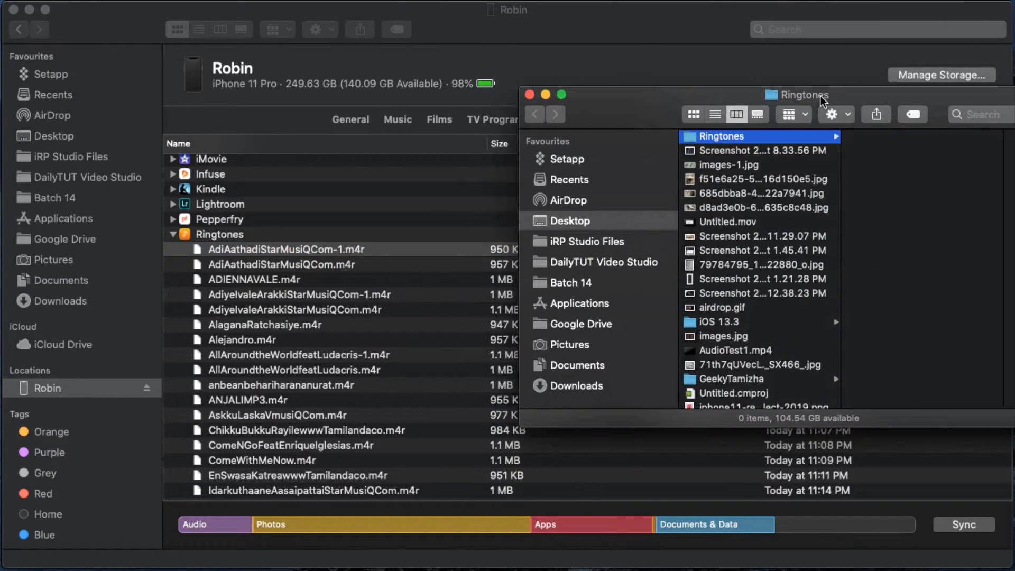
# Copy the iPhone's 33 .m4r ringtone files into the Desktop Ringtones folder.
pyautogui.click(293, 250)
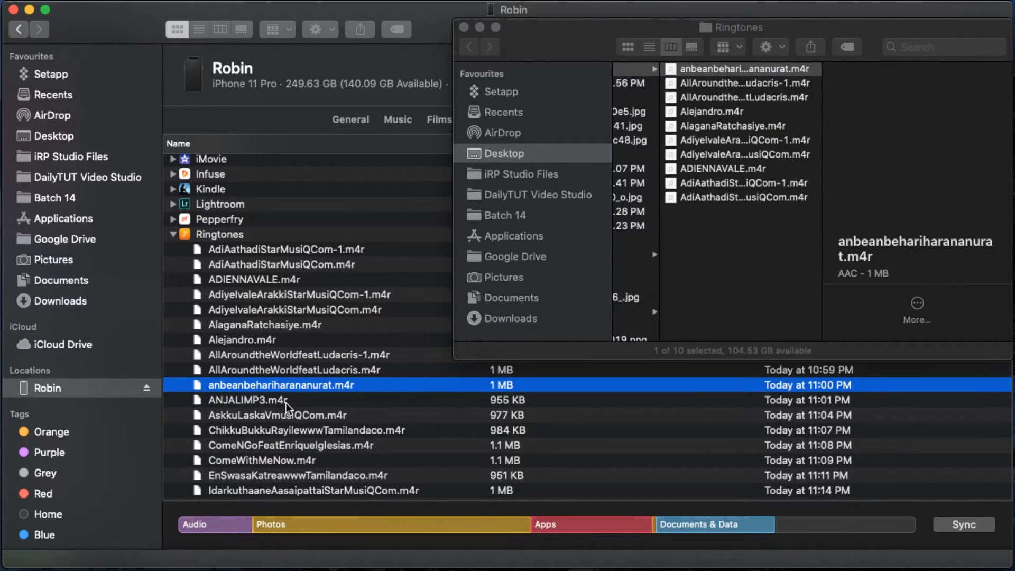
pyautogui.click(244, 400)
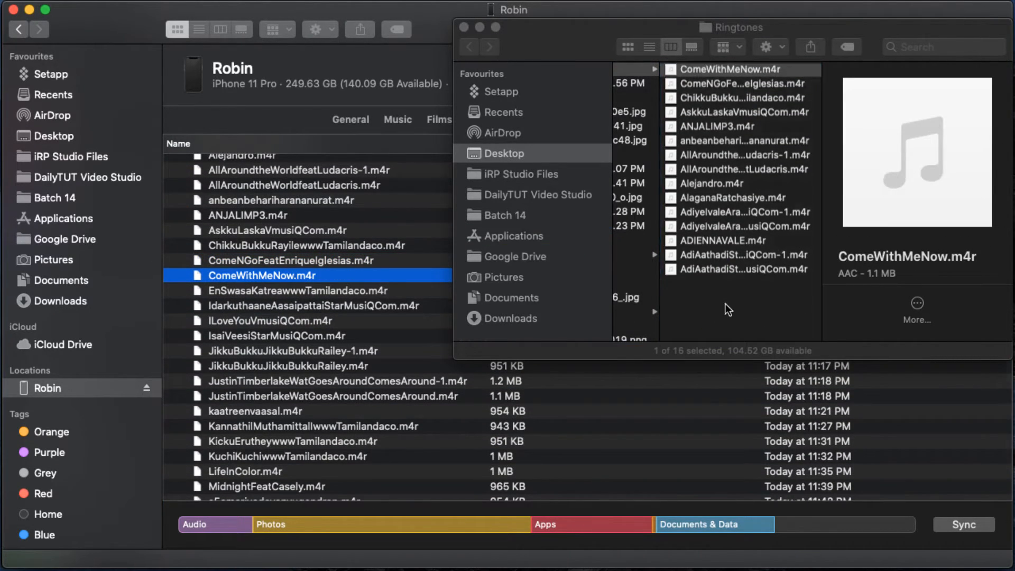
pyautogui.click(304, 304)
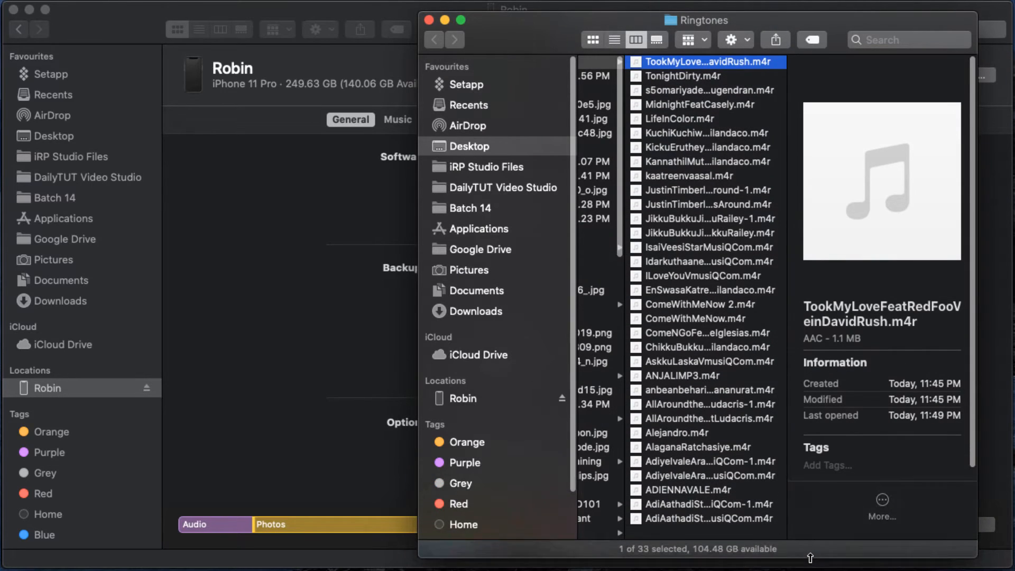
pyautogui.click(706, 518)
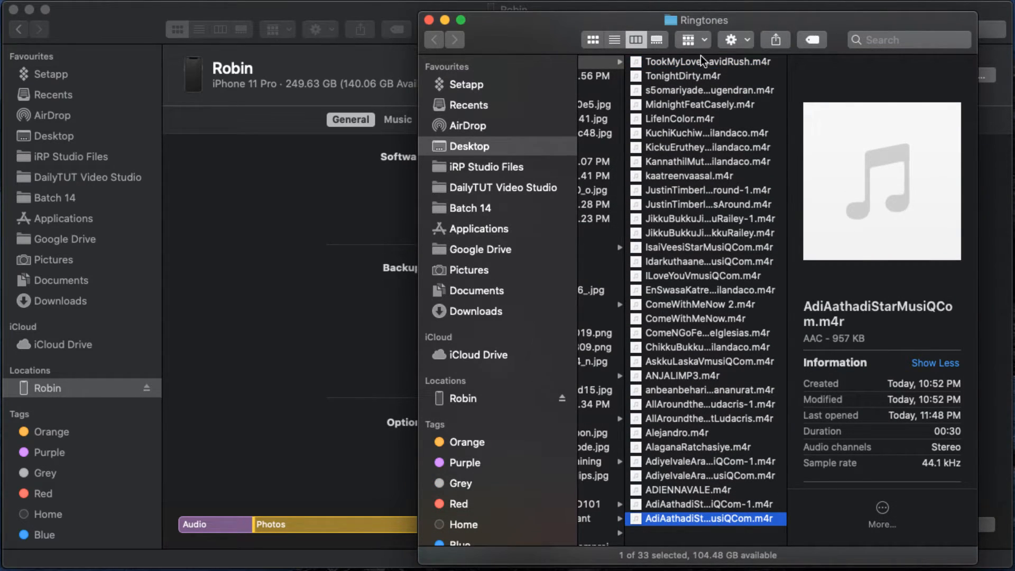
# Select all 33 ringtone files and transfer them onto the iPhone, letting the sync finish.
pyautogui.press('cmd+a')
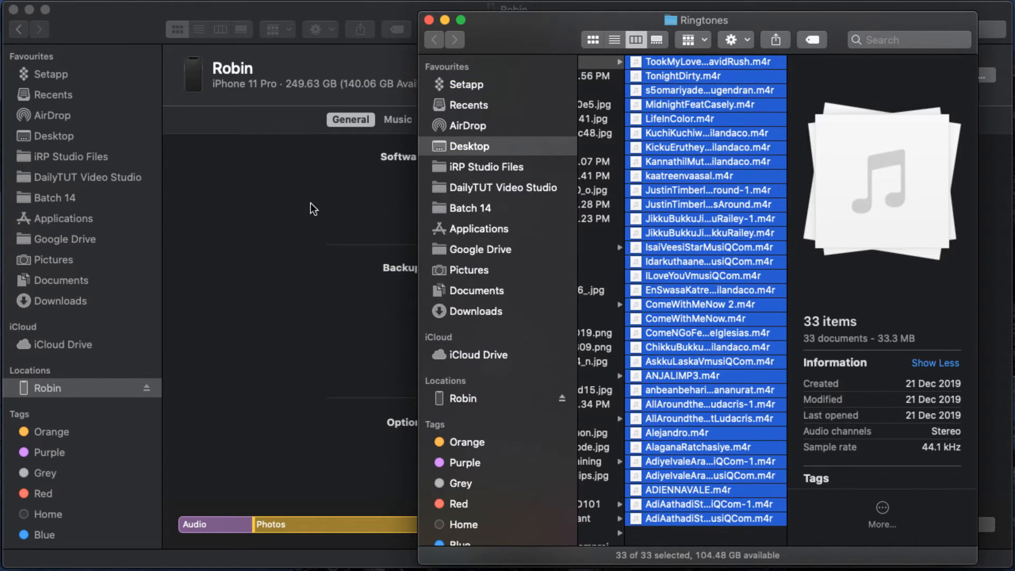
pyautogui.click(428, 21)
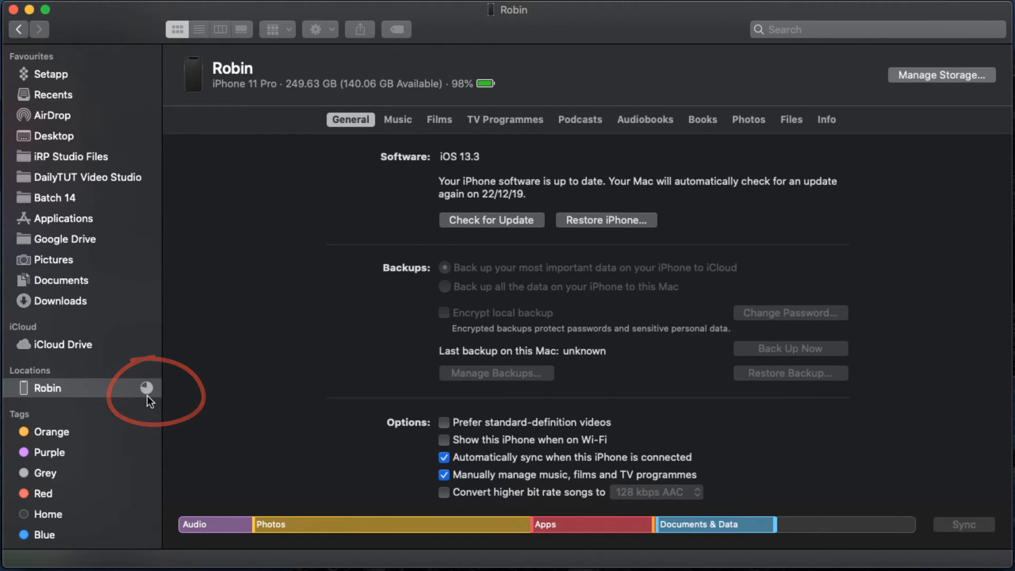
pyautogui.click(444, 268)
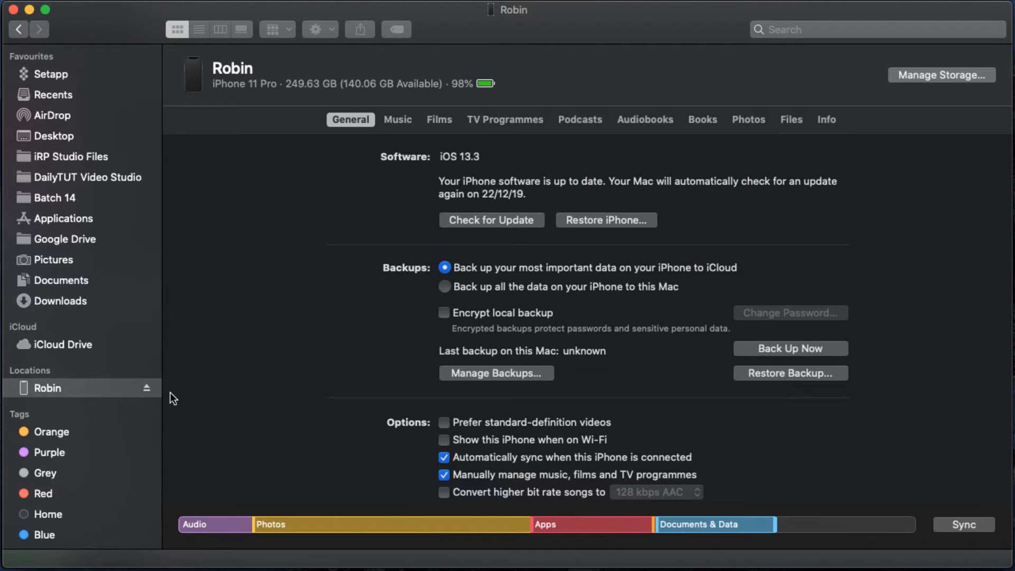
pyautogui.moveTo(525, 66)
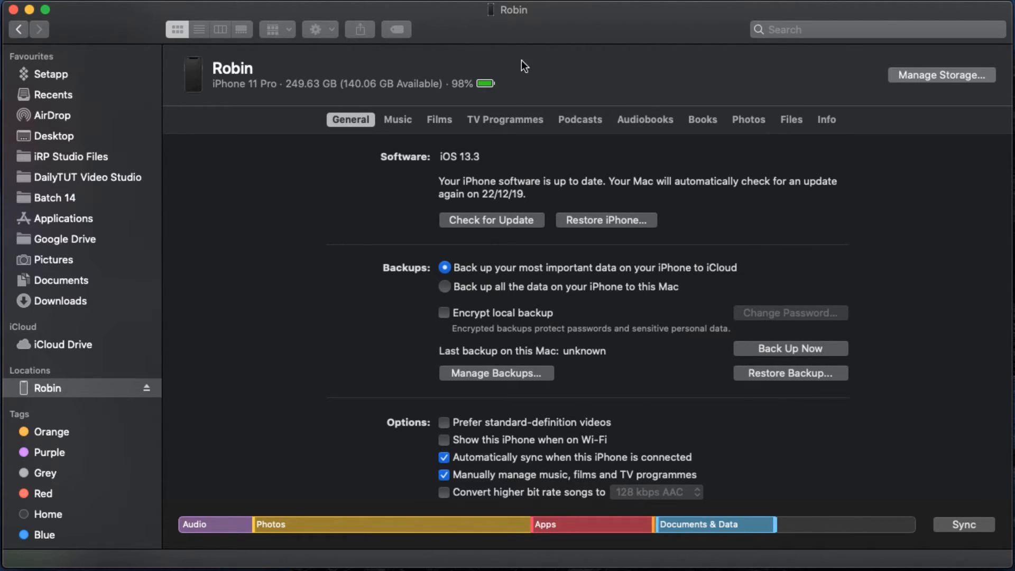
pyautogui.click(791, 120)
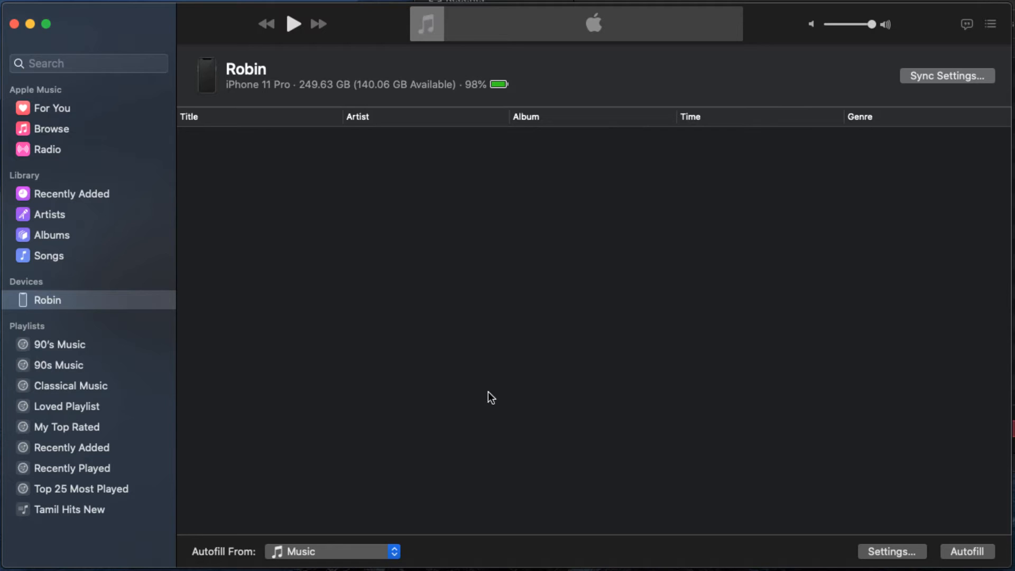
pyautogui.moveTo(580, 308)
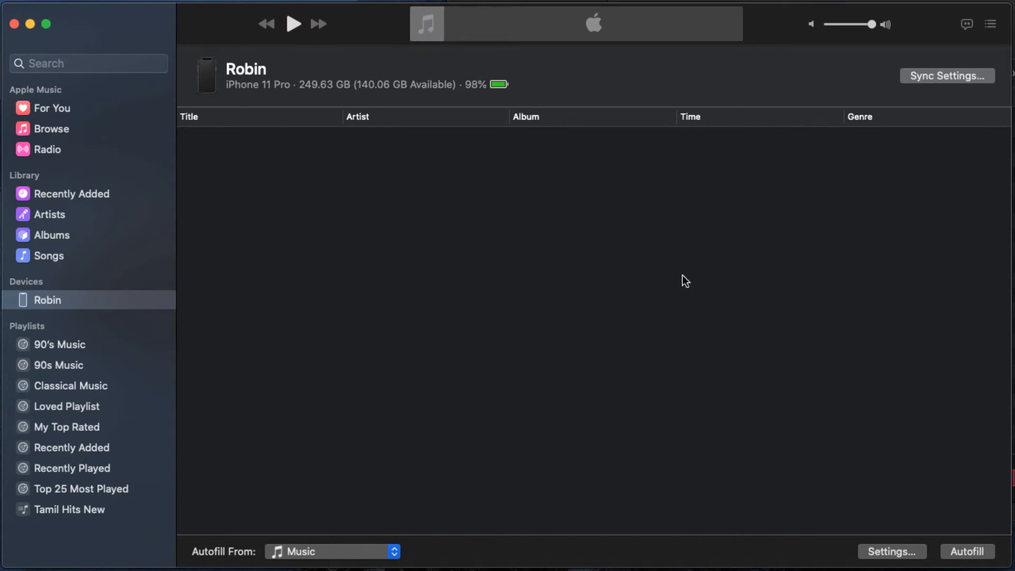
pyautogui.moveTo(53, 308)
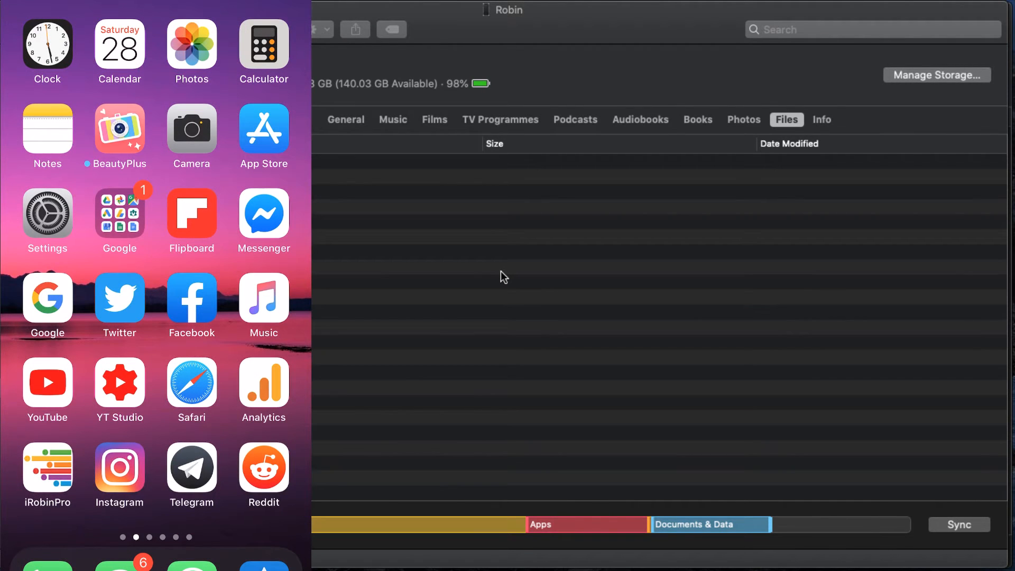
# Browse Sounds & Haptics > Ringtone to confirm custom tones like AdiAathadiStarMusiQCom and ADIENNAVALE appear.
pyautogui.click(48, 213)
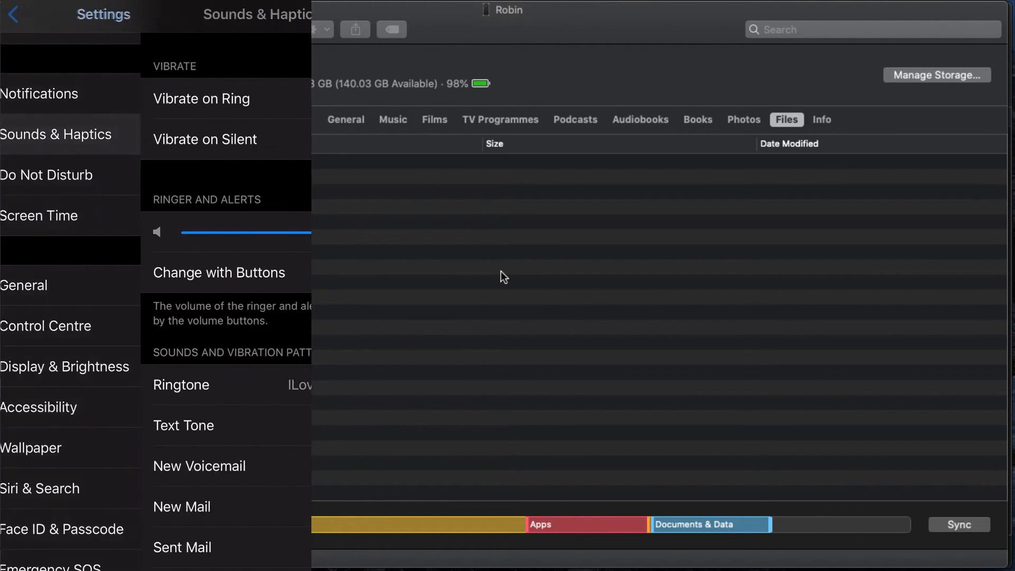
pyautogui.click(181, 385)
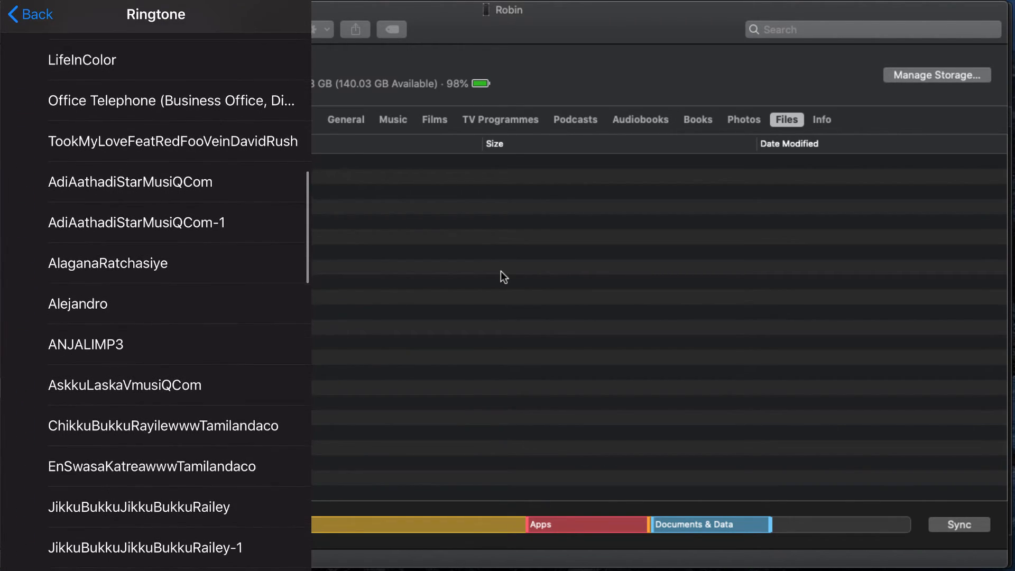
pyautogui.scroll(-3)
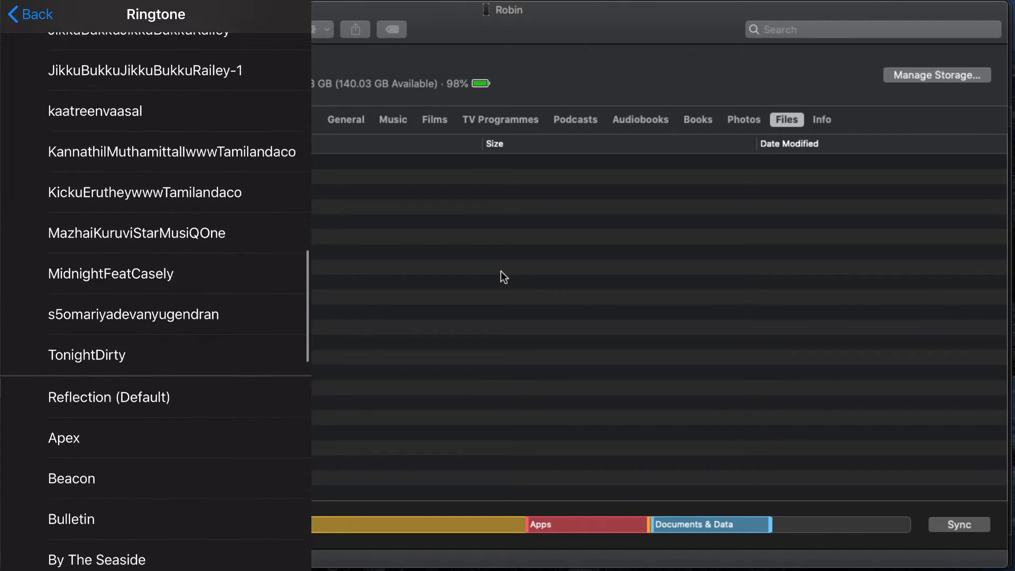
pyautogui.scroll(-3)
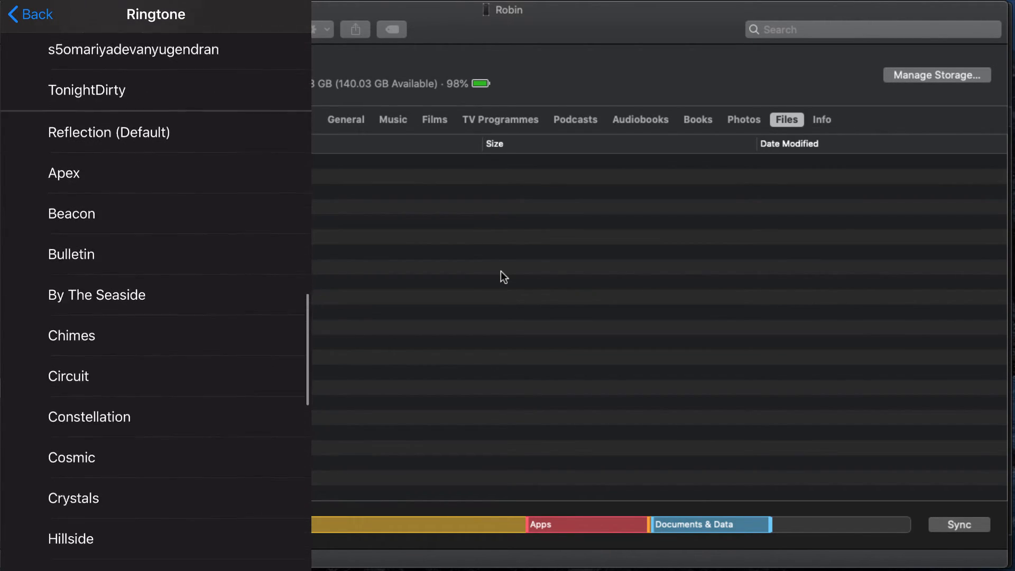
pyautogui.scroll(-3)
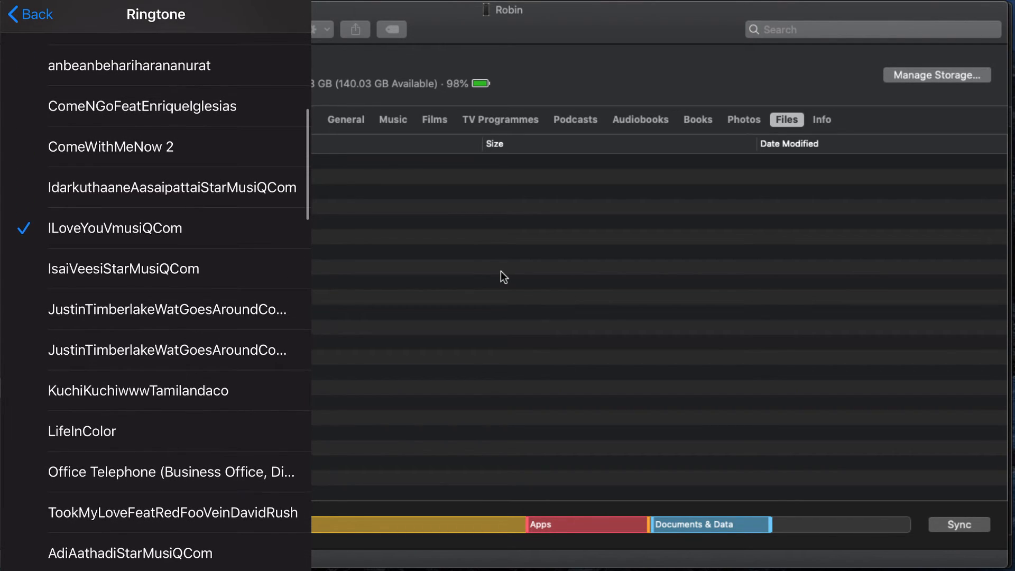
pyautogui.scroll(3)
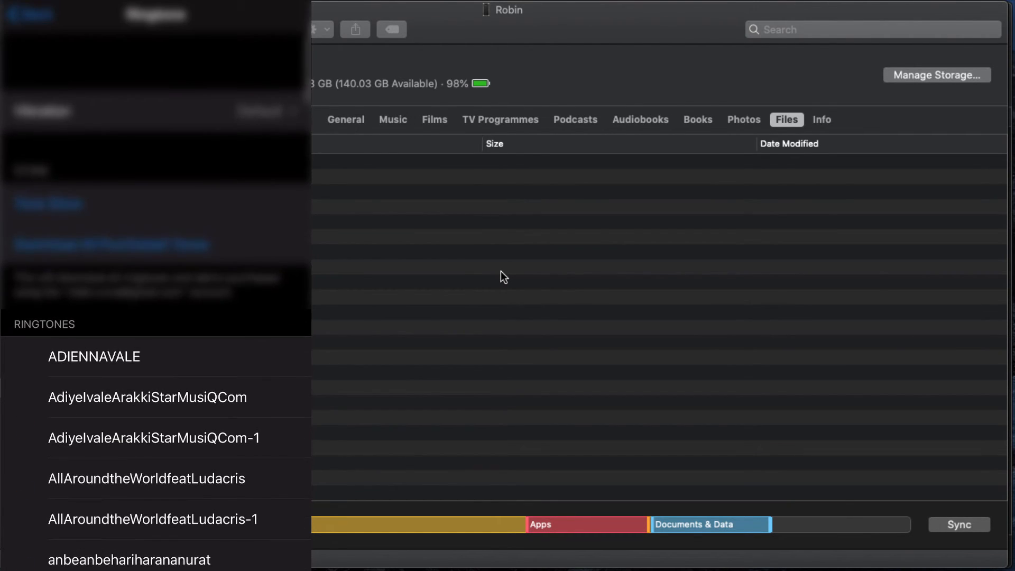
pyautogui.scroll(-3)
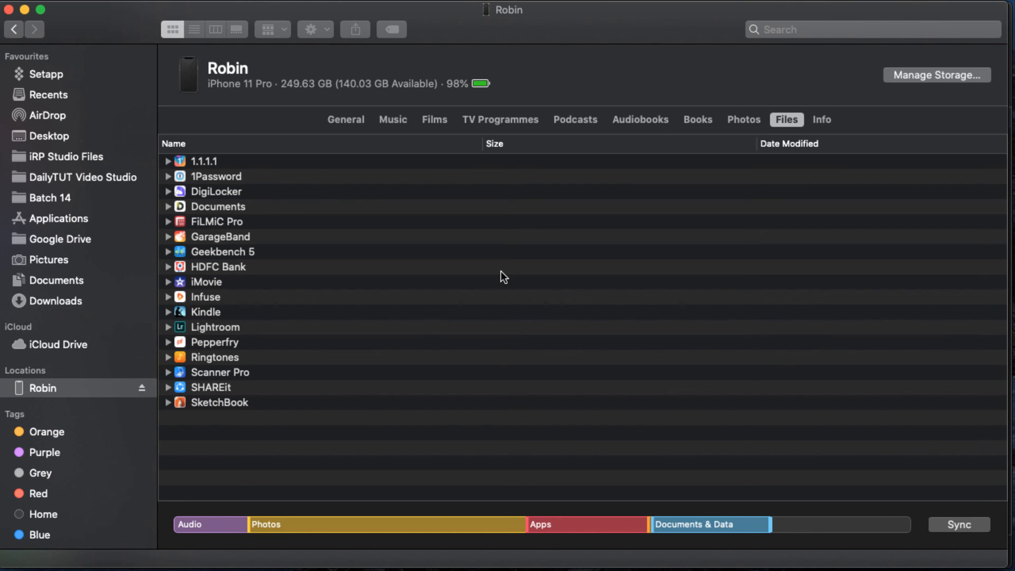
pyautogui.moveTo(331, 113)
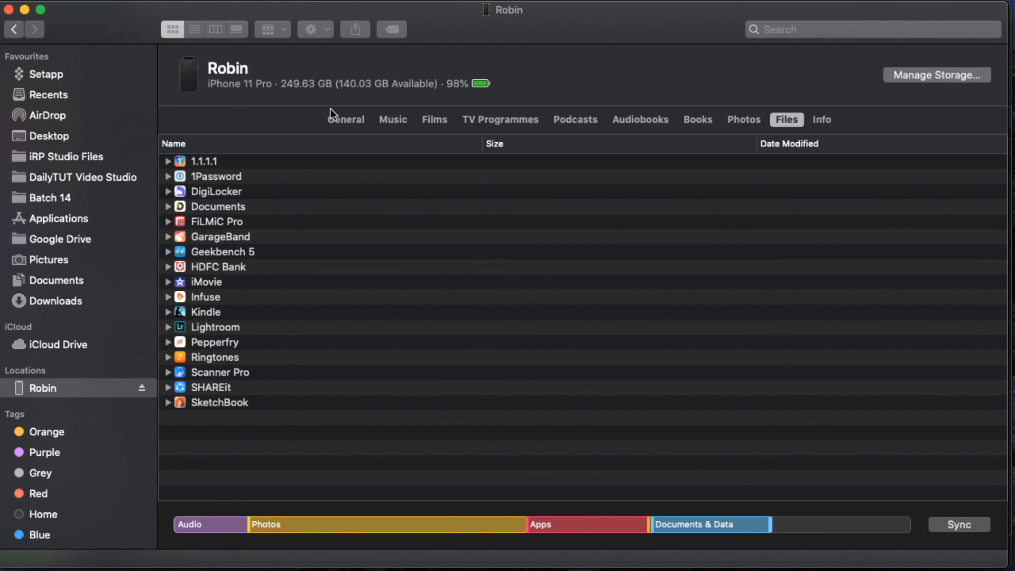
# Switch the iPhone's Finder window to its General summary with iOS 13.3 and backup options.
pyautogui.click(346, 119)
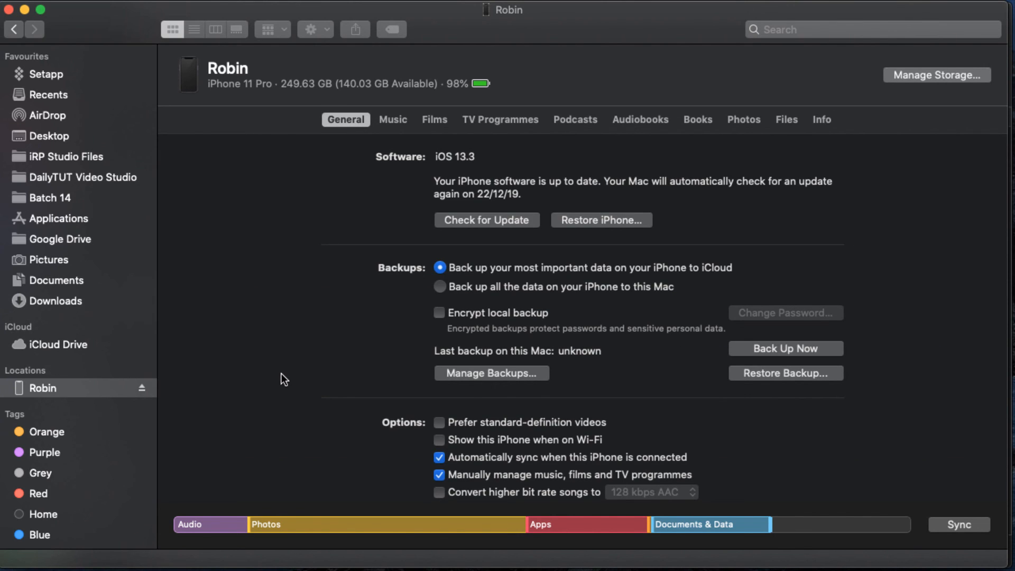